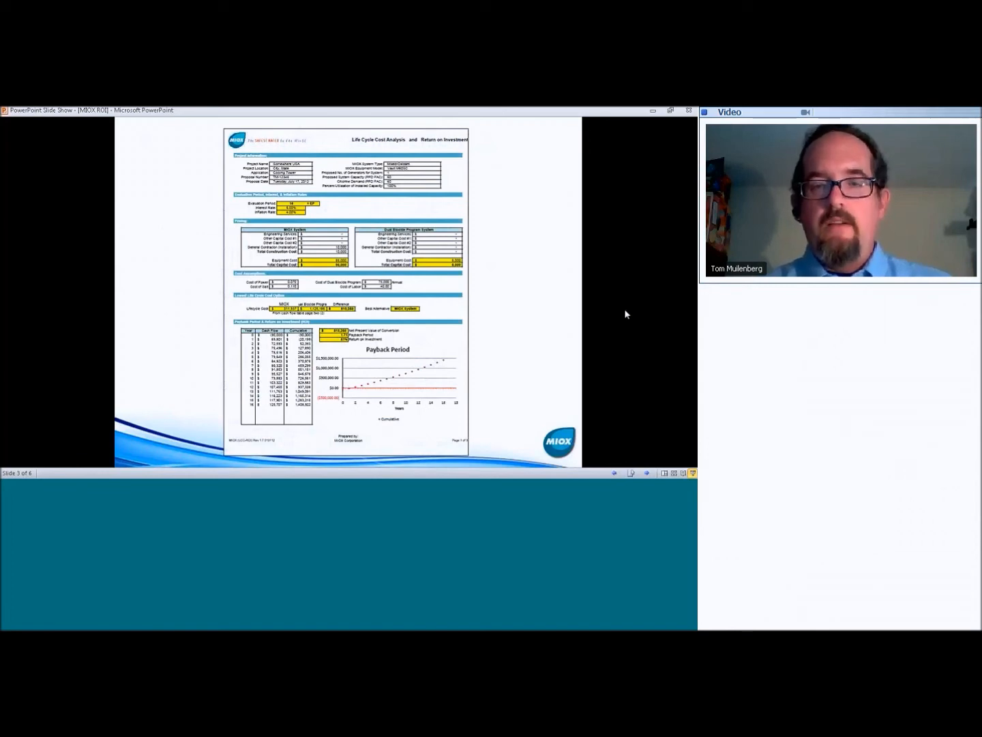
mouse_move(613, 302)
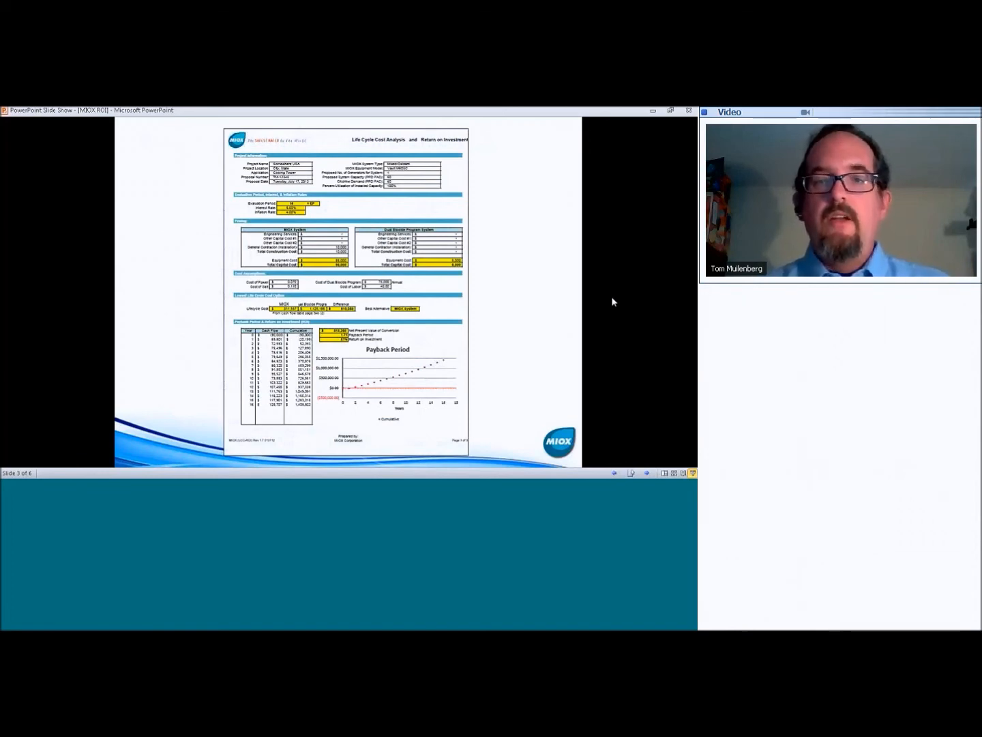
mouse_move(497, 239)
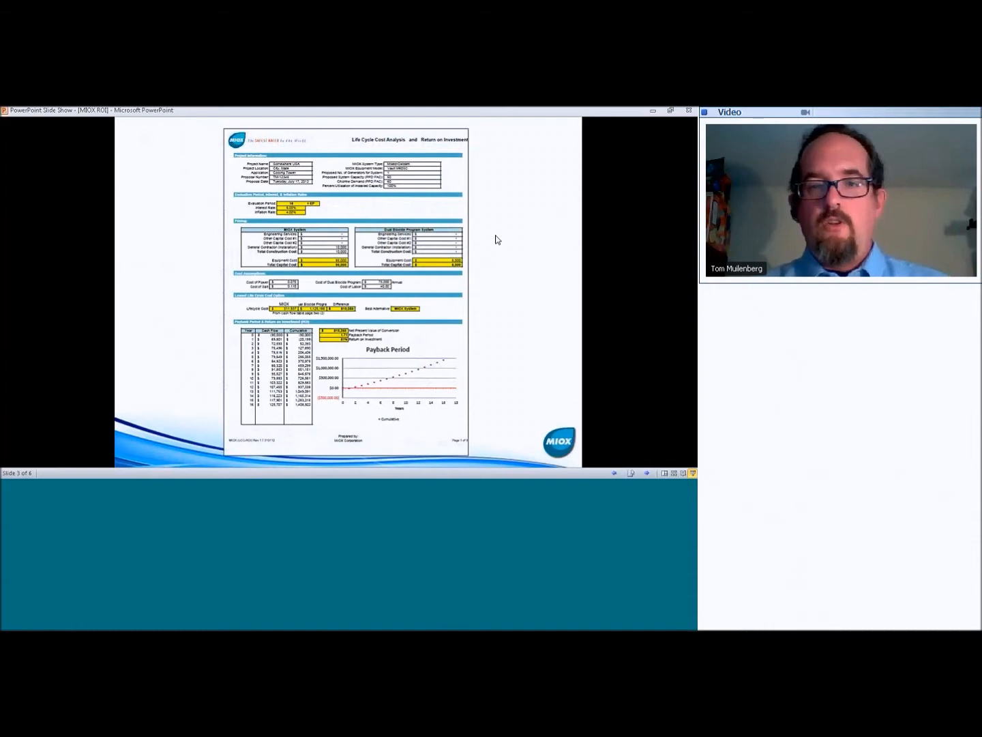
mouse_move(287, 167)
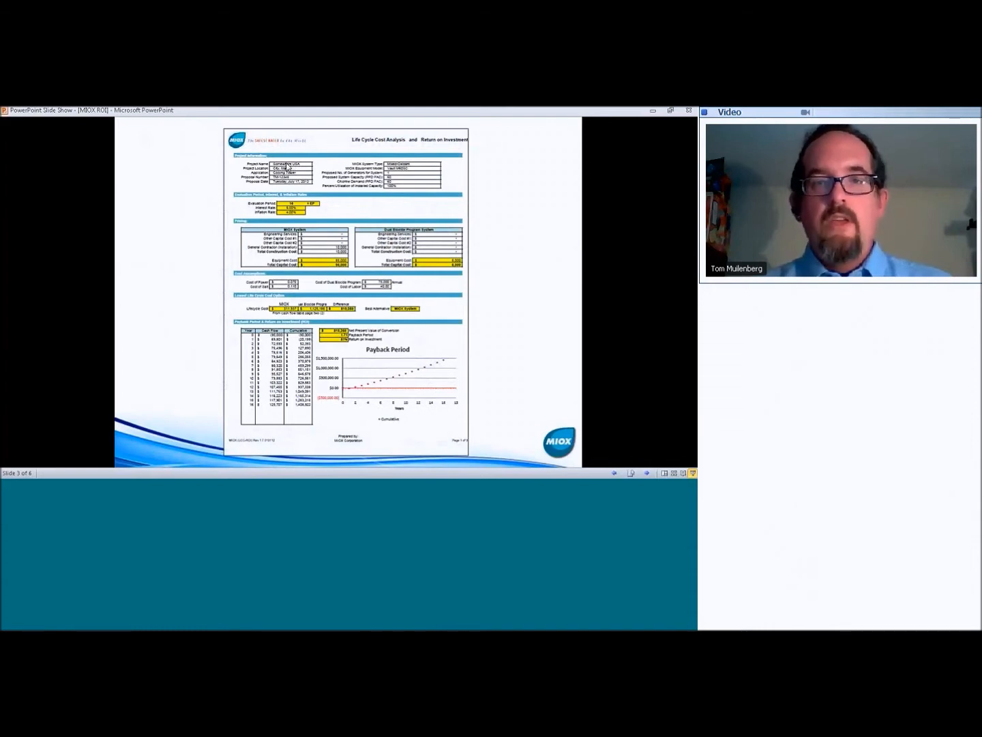
mouse_move(295, 174)
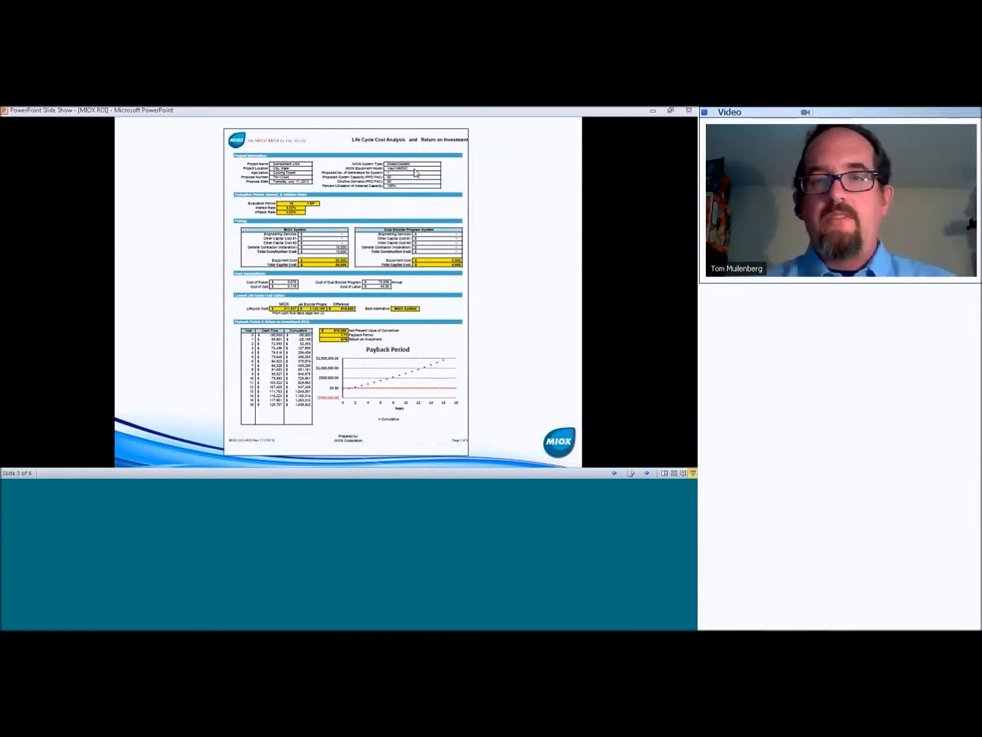
mouse_move(409, 173)
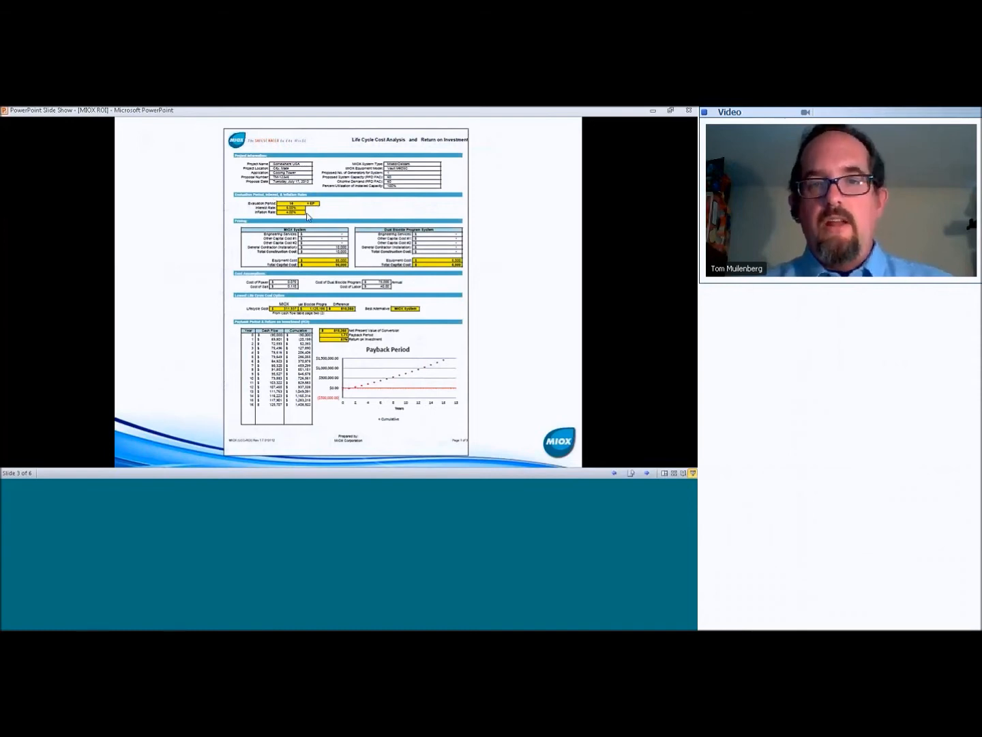
mouse_move(300, 215)
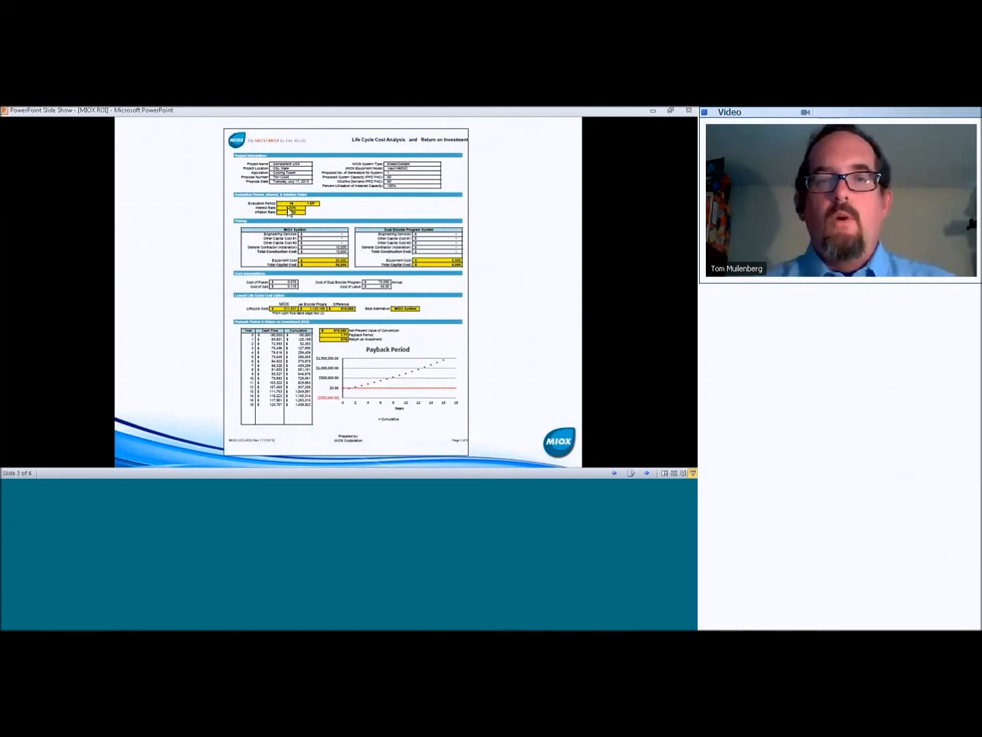
mouse_move(326, 216)
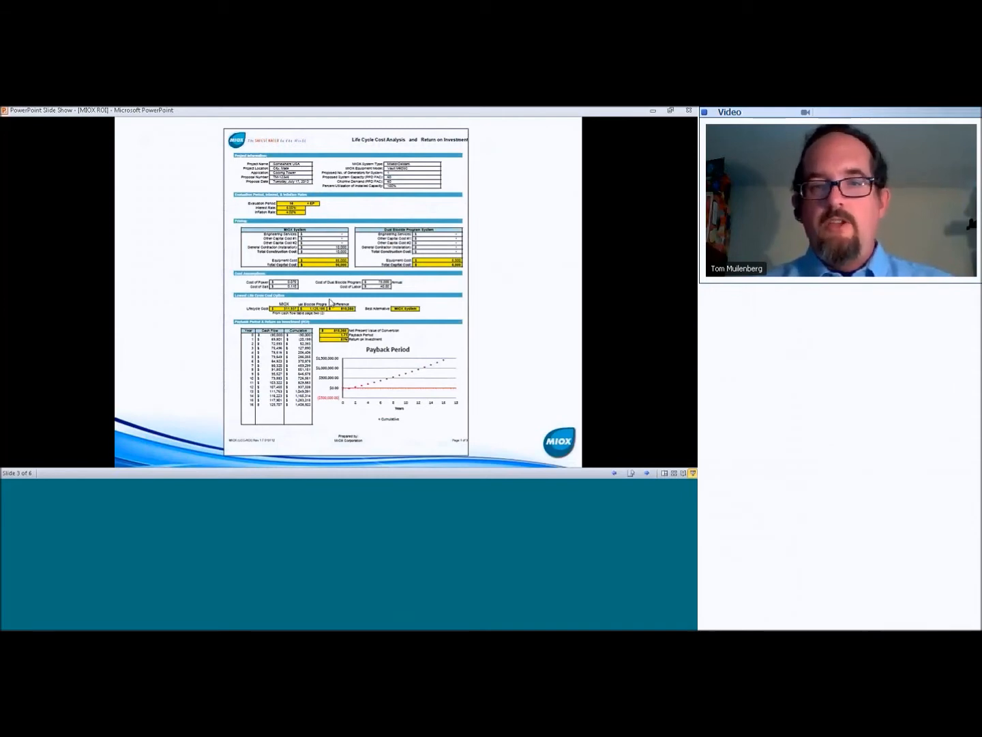
mouse_move(325, 390)
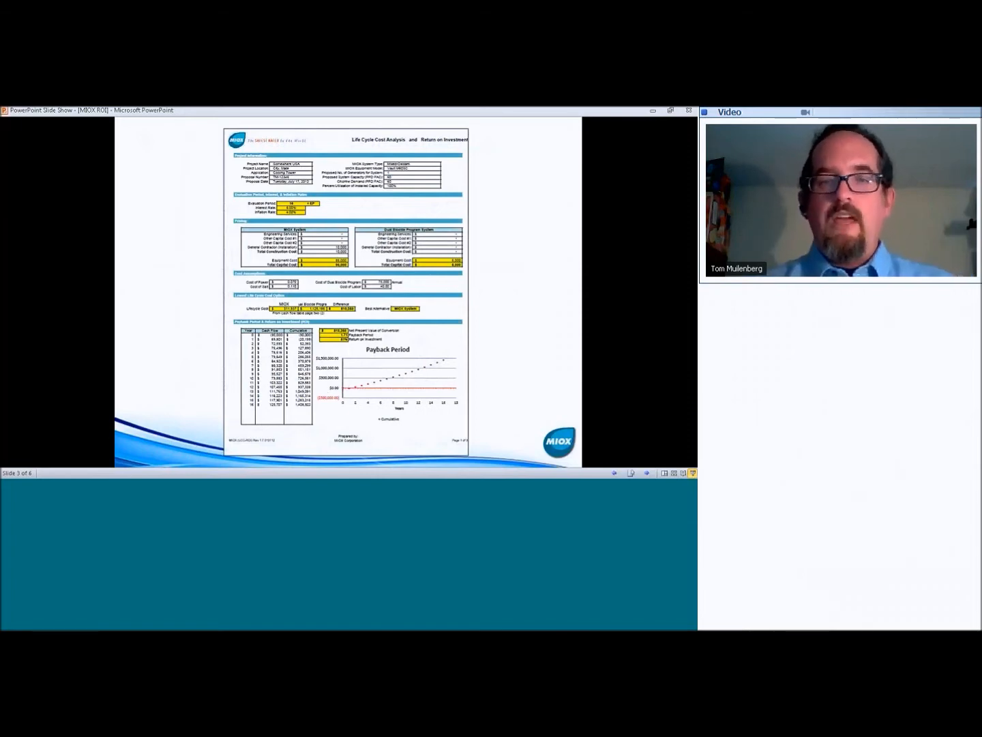
mouse_move(437, 412)
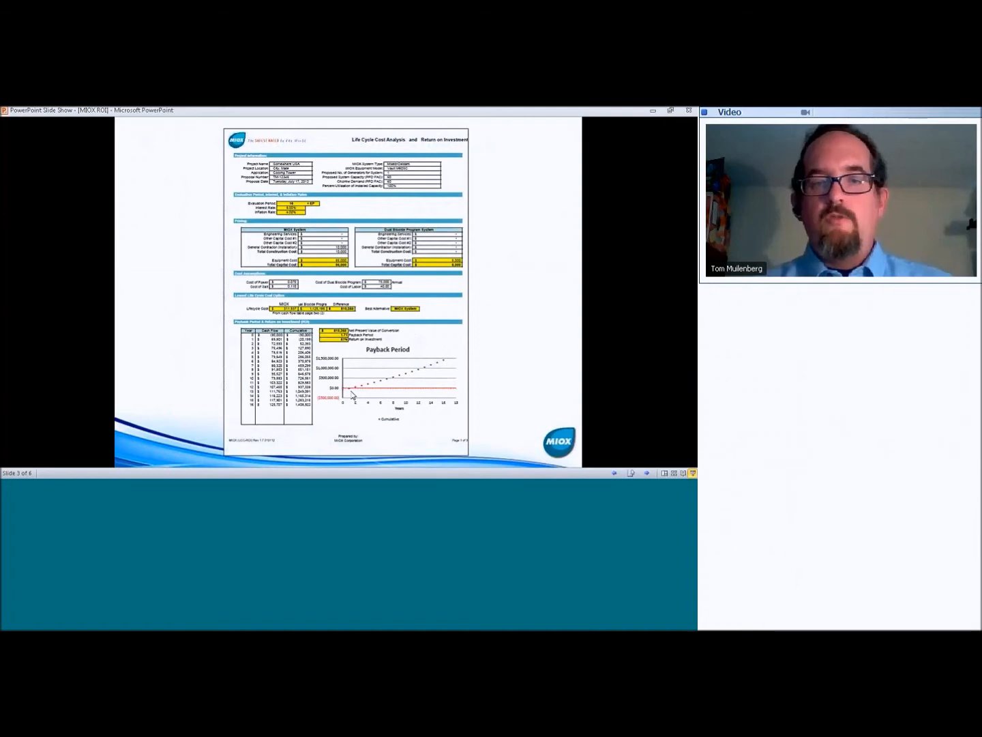
mouse_move(426, 368)
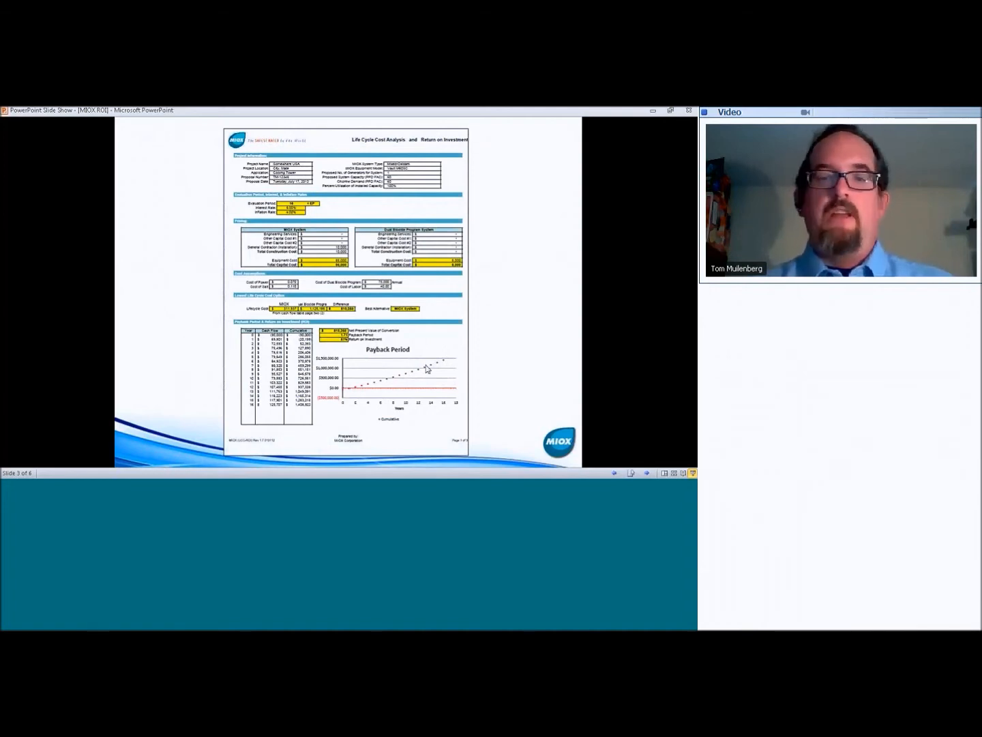
mouse_move(354, 391)
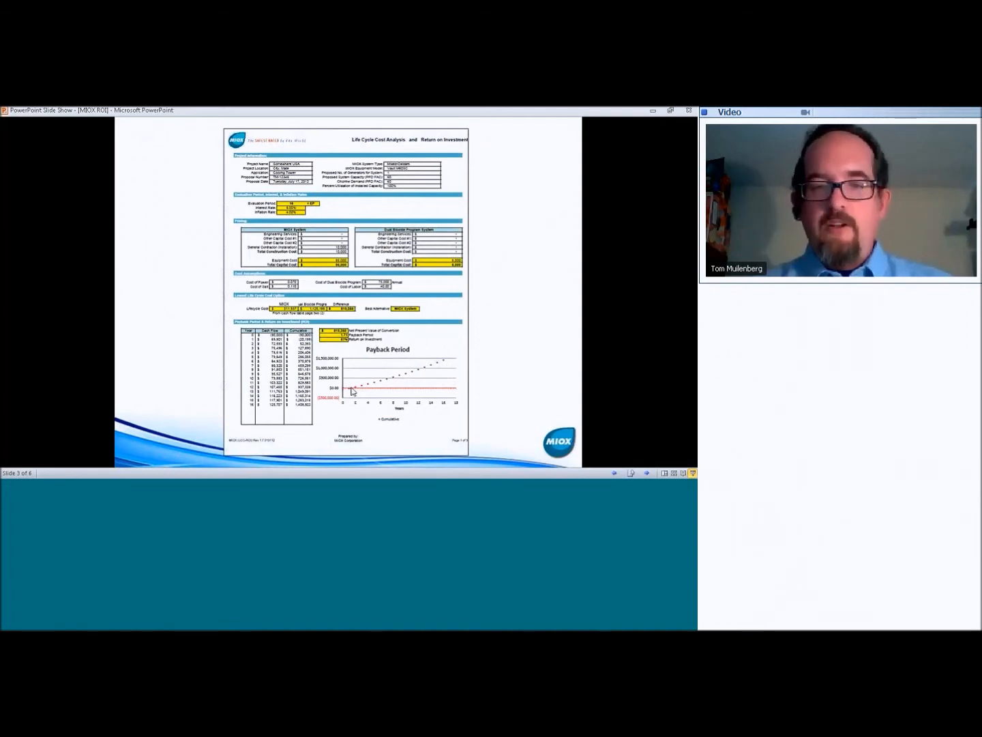